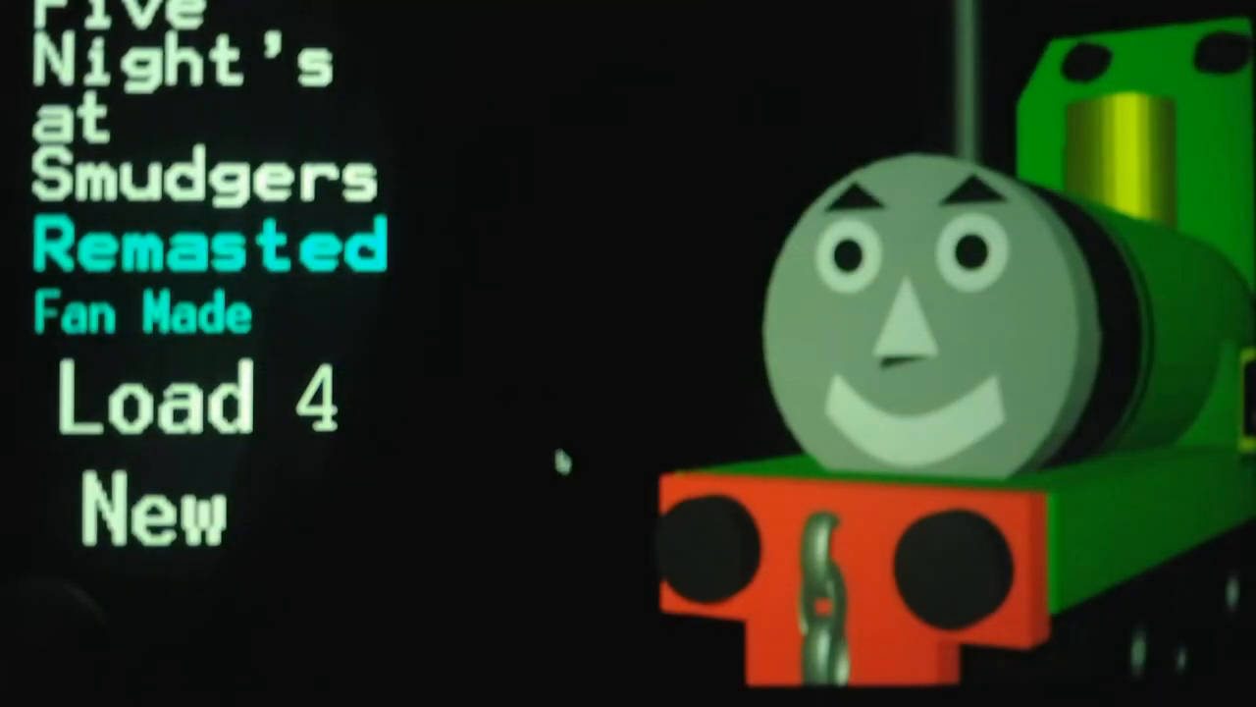
Continue the saved game from the title menu via Load 4, bringing up the Night 4 title card.
{"action": "left_click", "coordinate": [197, 402]}
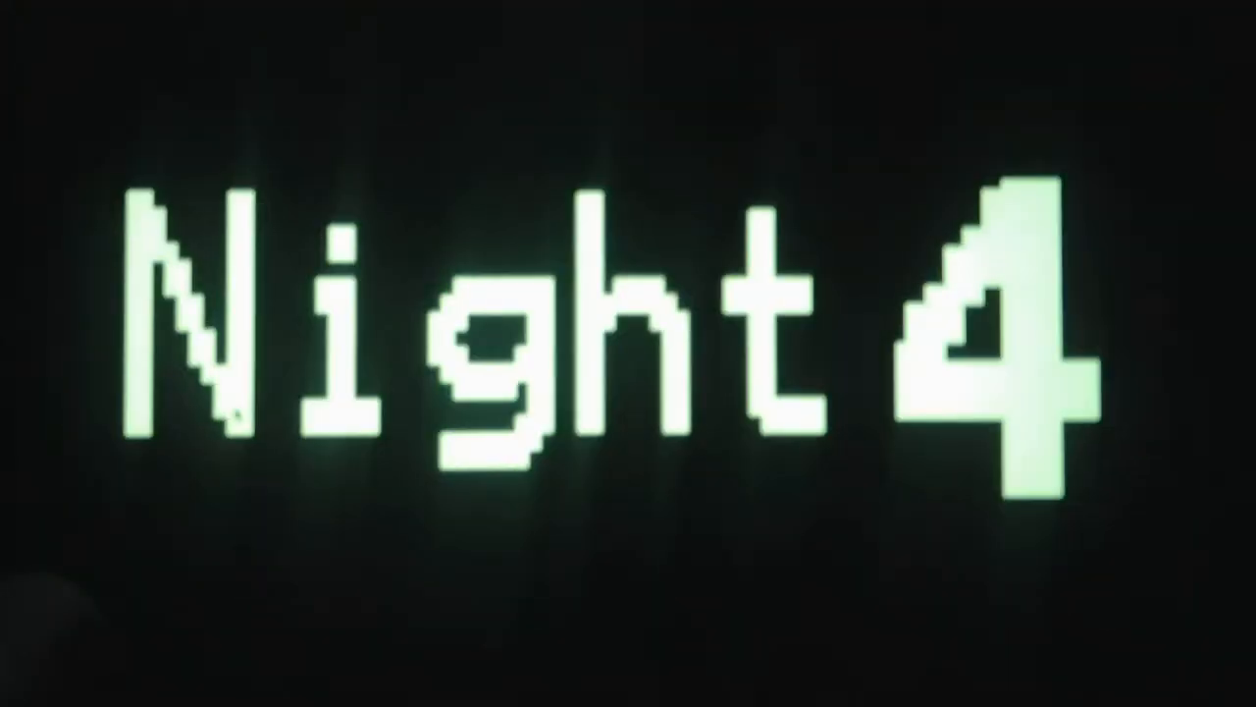